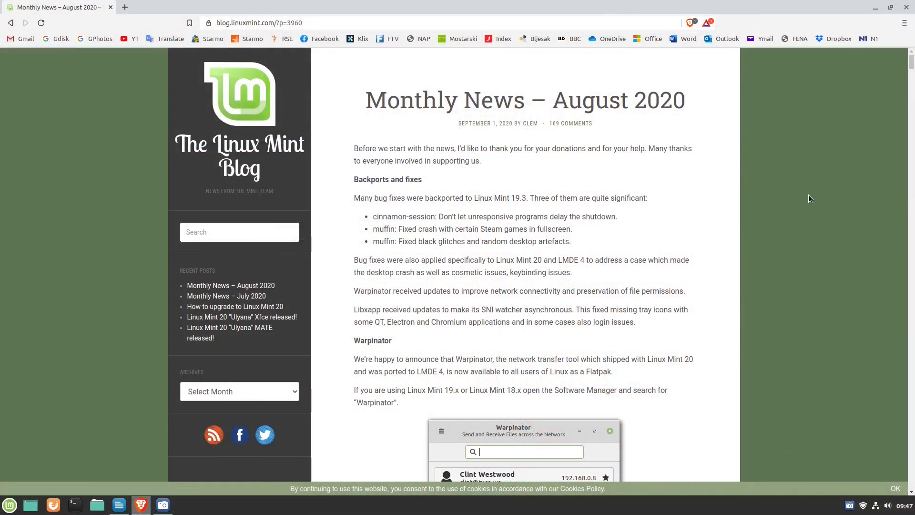
- Scroll the Linux Mint blog post down to the WebApp Manager section and its ICE screenshot
scroll("down", 3)
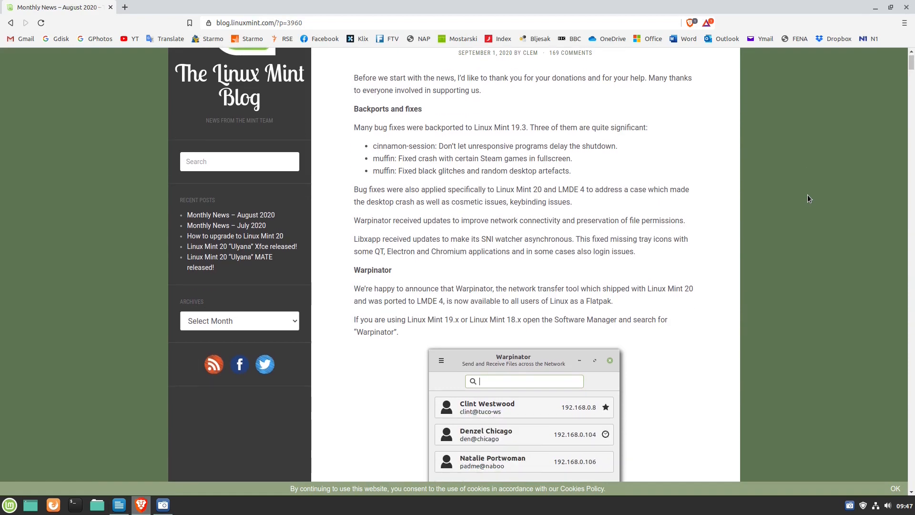
scroll("down", 3)
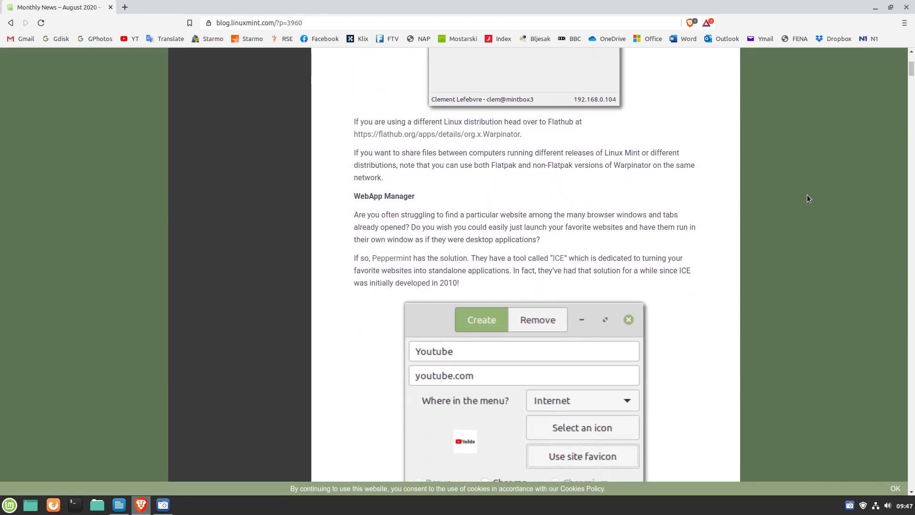
scroll("down", 3)
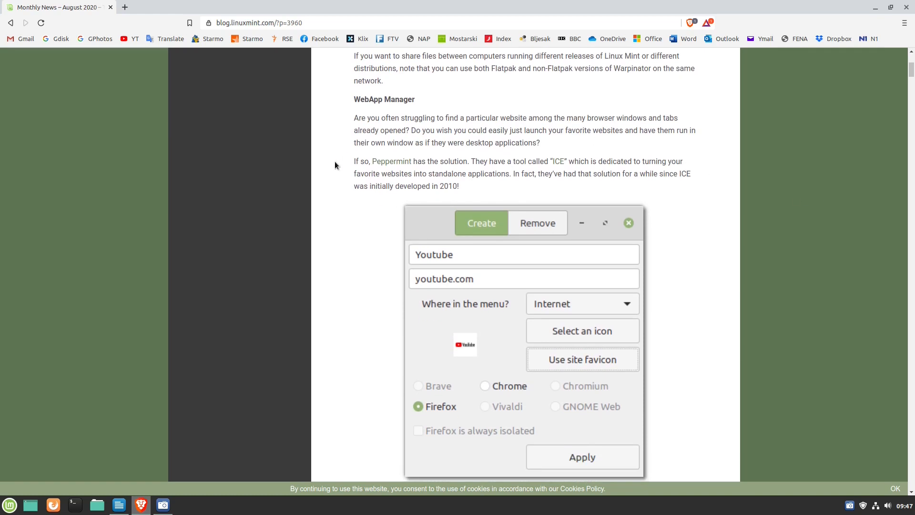
left_click_drag(353, 161, 431, 173)
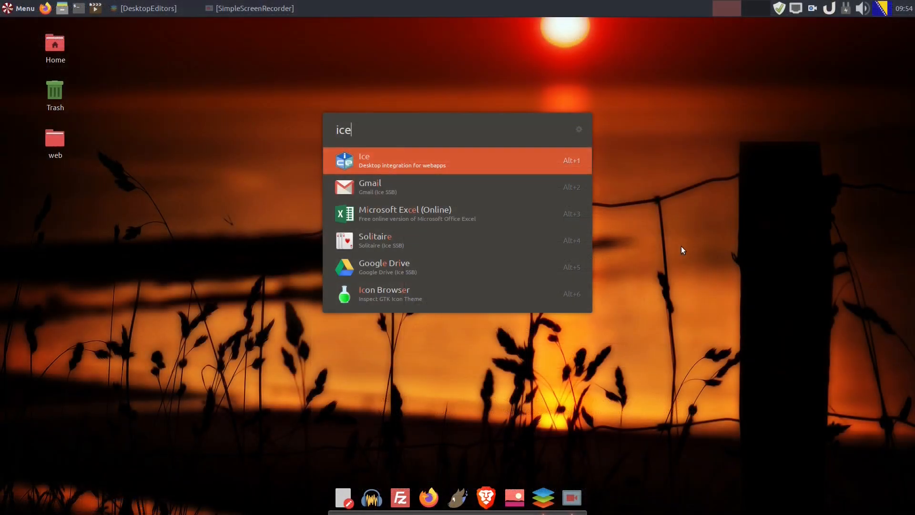
- Launch Ice, then find the Sky Sports football page in Brave and select its address
left_click(457, 160)
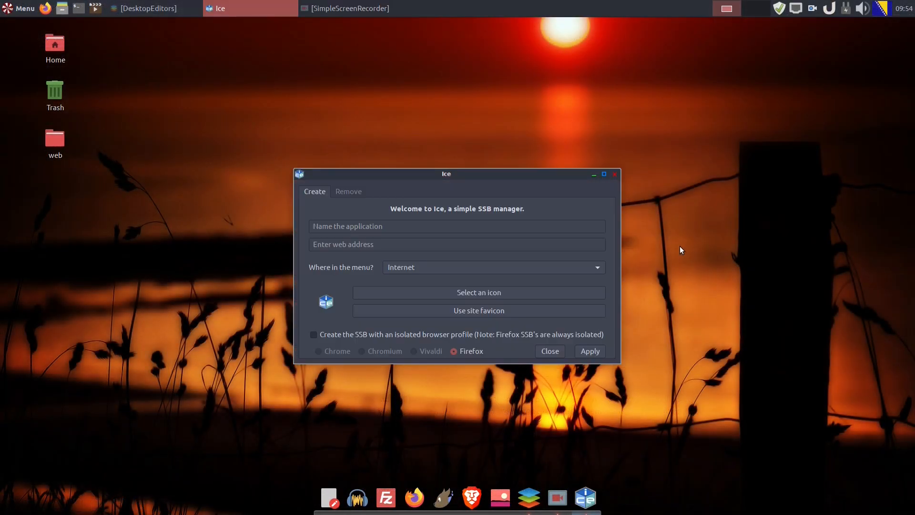
mouse_move(472, 497)
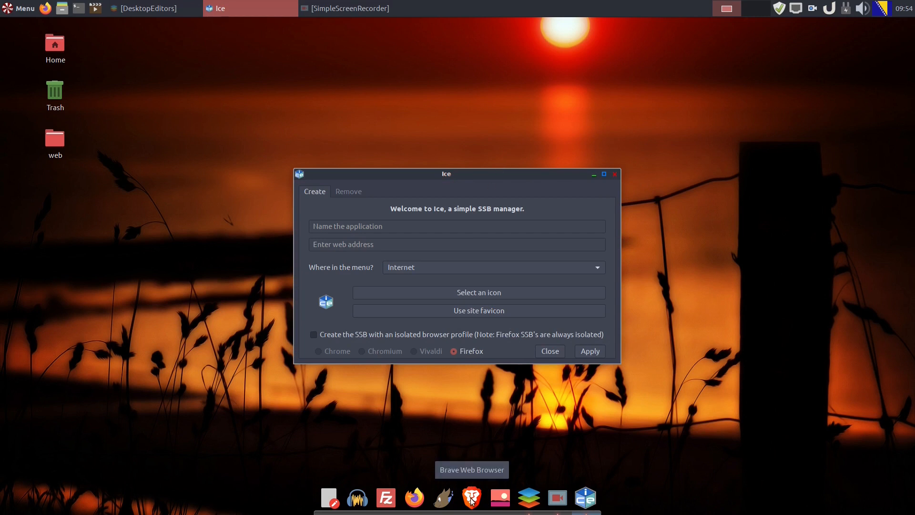
left_click(471, 498)
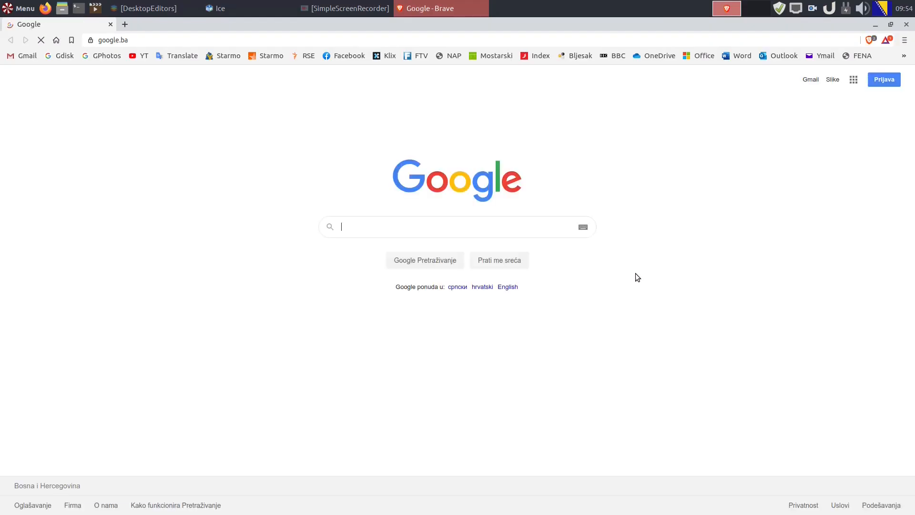
type("s")
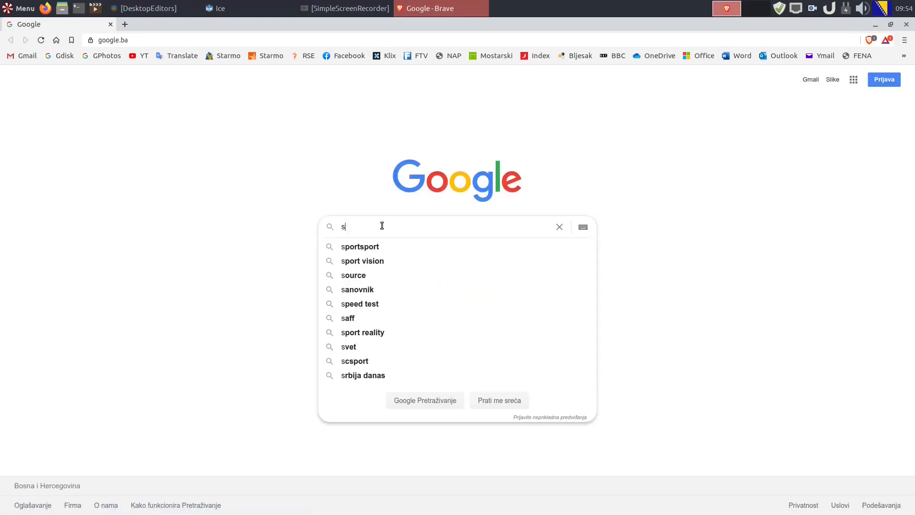
type("ky sports football")
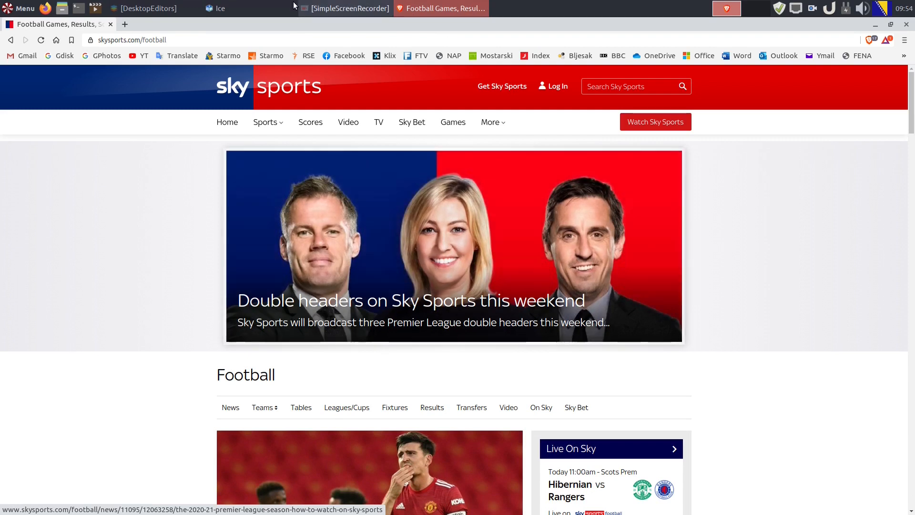
left_click(130, 40)
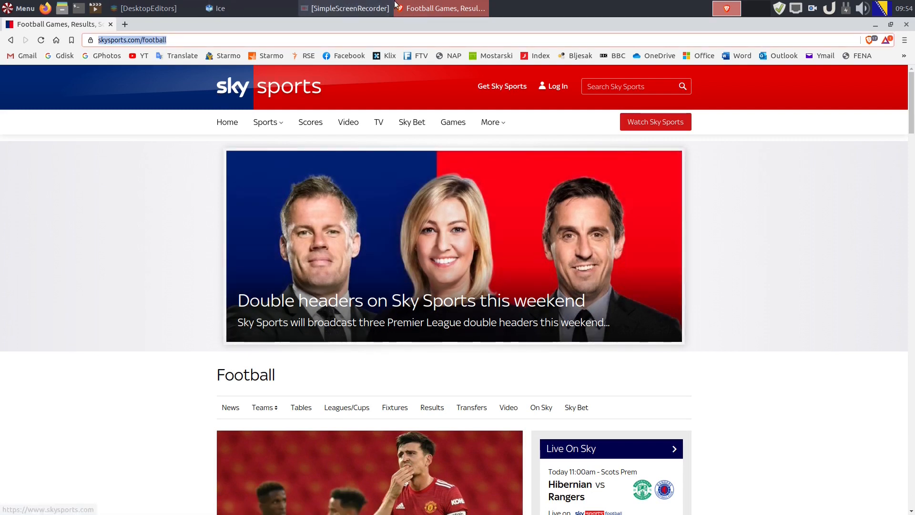
left_click(228, 9)
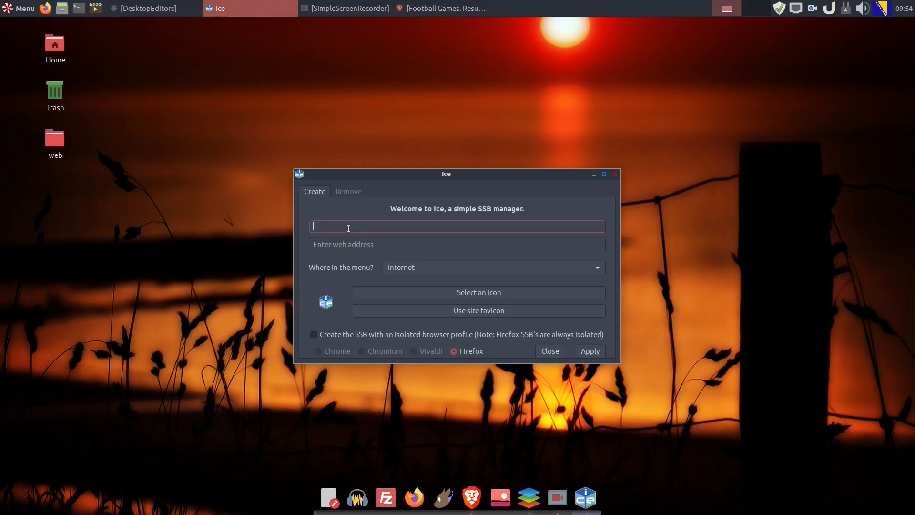
type("SkySportsFottball")
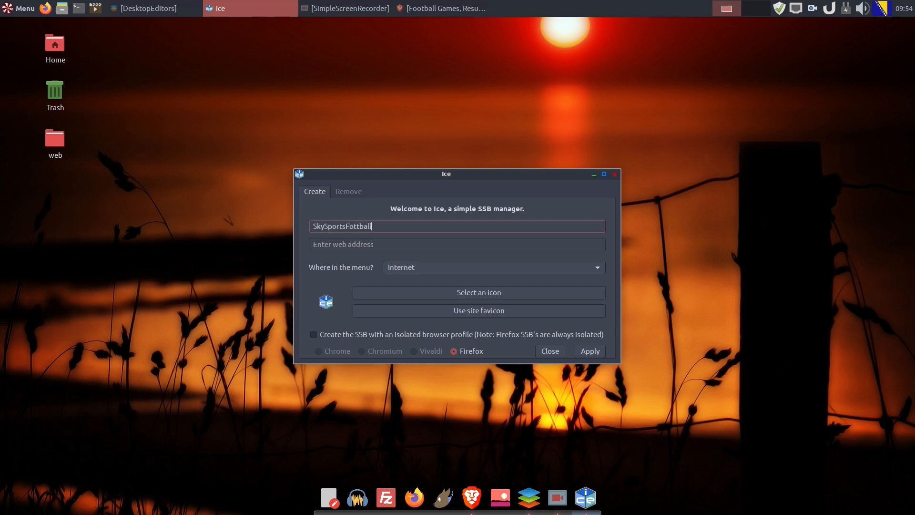
type("https://www.skysports.com/football")
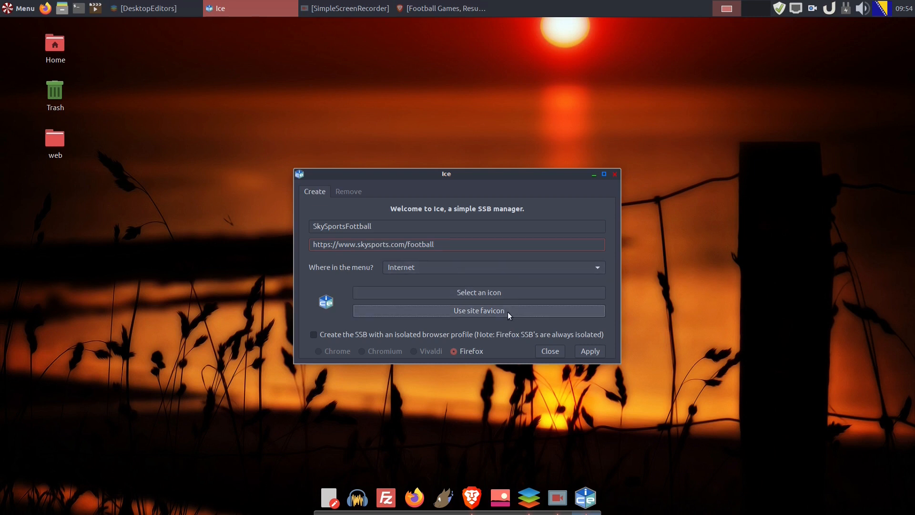
left_click(477, 310)
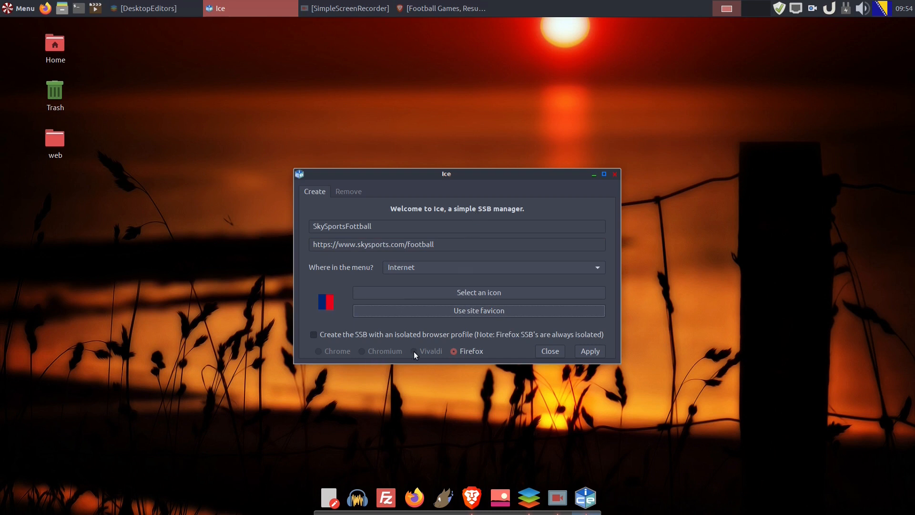
left_click(588, 351)
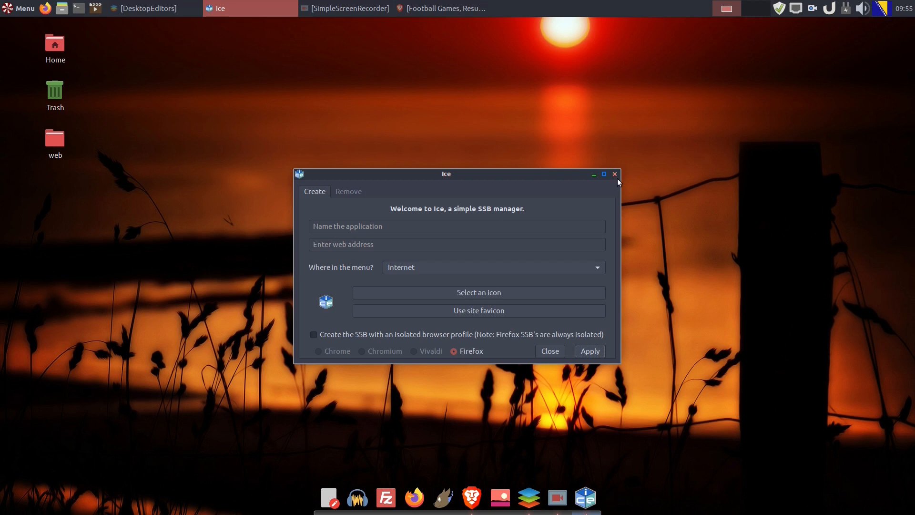
- Close Ice, glance at the application menu and return to the blog post in Brave
left_click(614, 173)
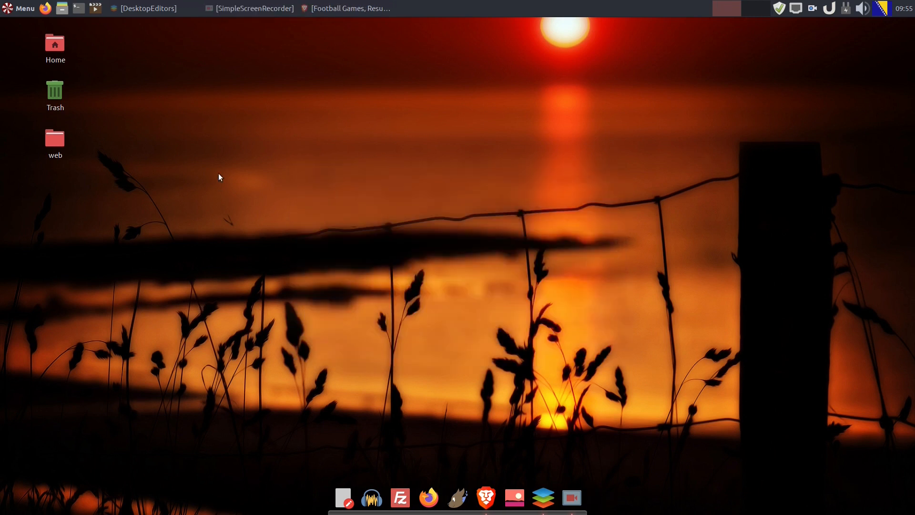
left_click(20, 9)
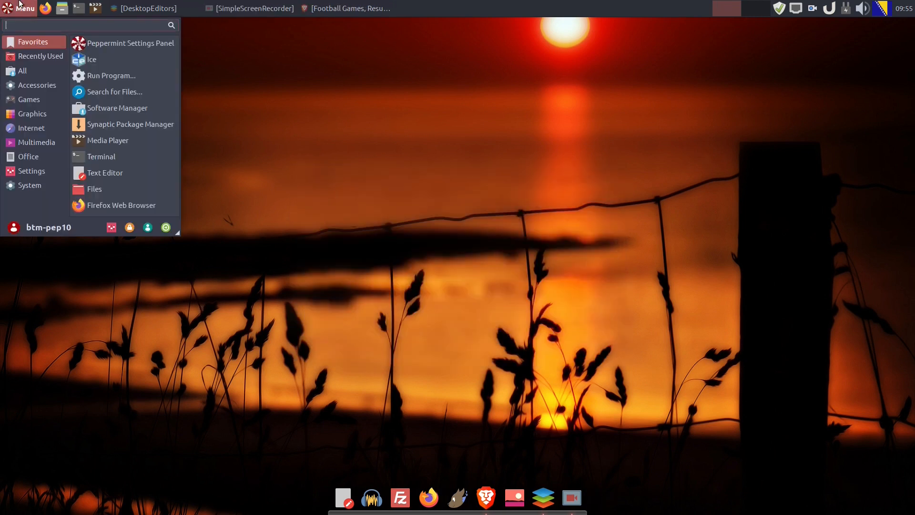
left_click(431, 260)
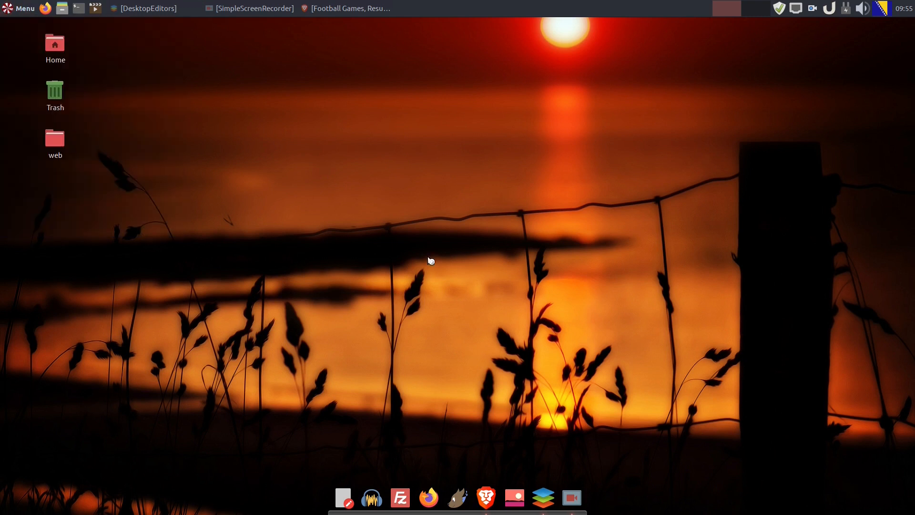
left_click(346, 8)
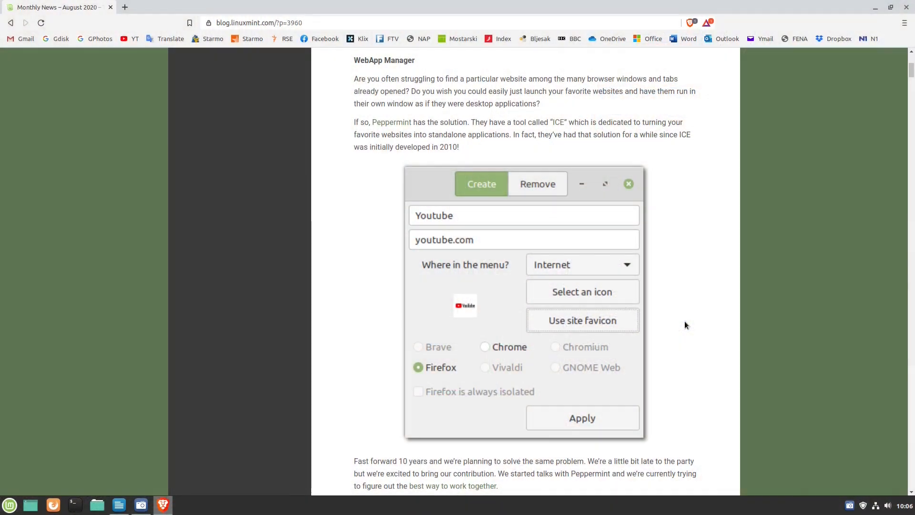
mouse_move(759, 318)
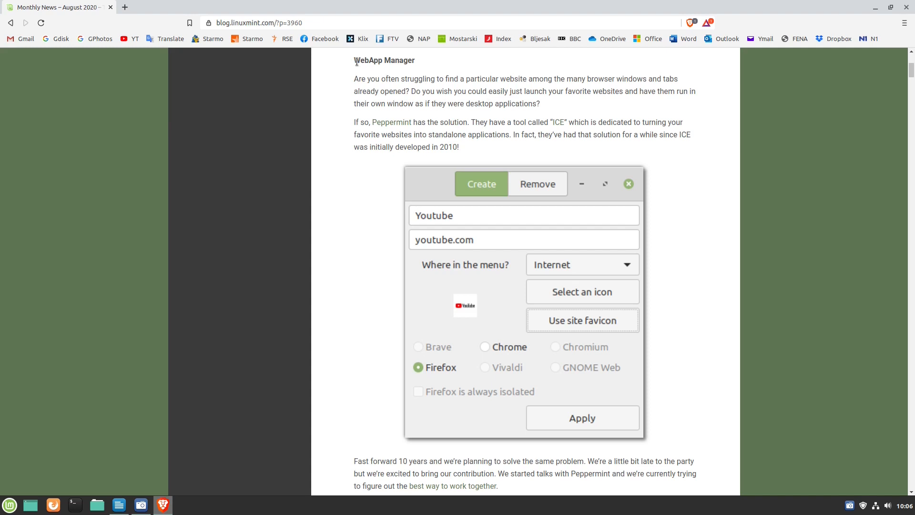
- Highlight the WebApp Manager heading and scroll down to its features list
double_click(384, 60)
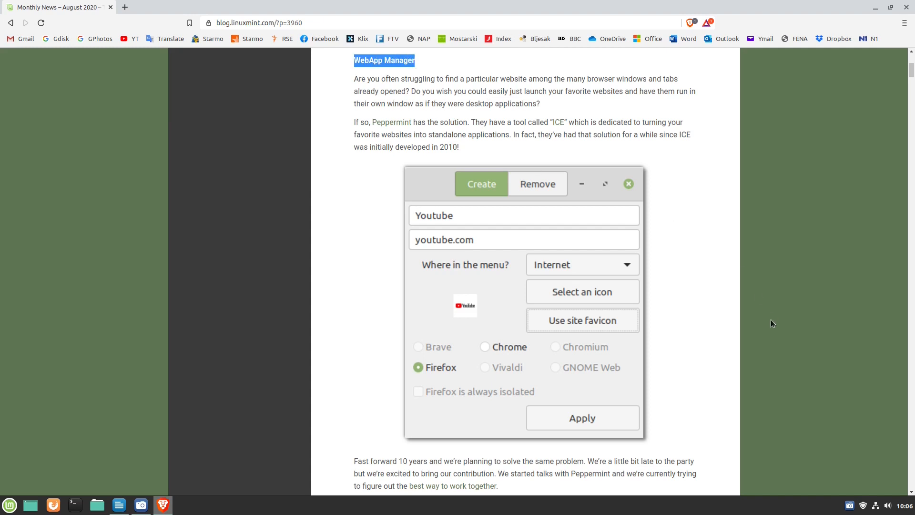
scroll("down", 3)
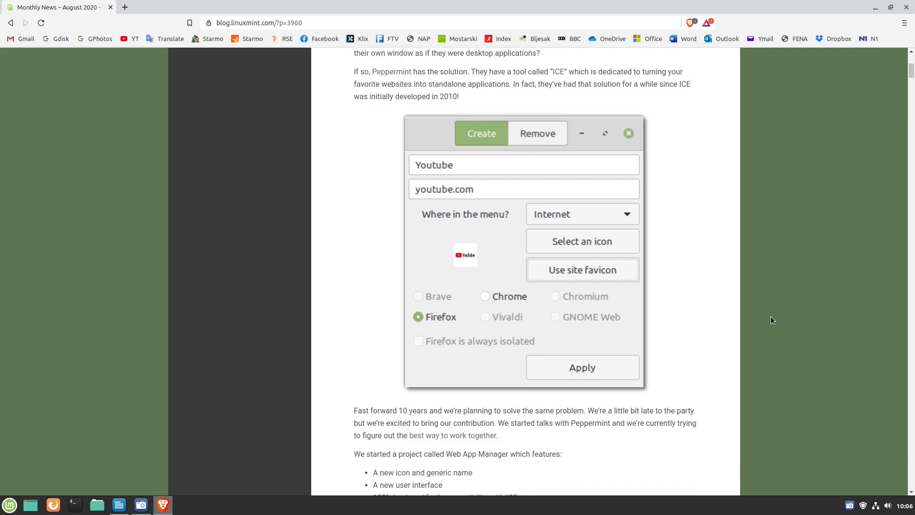
scroll("down", 3)
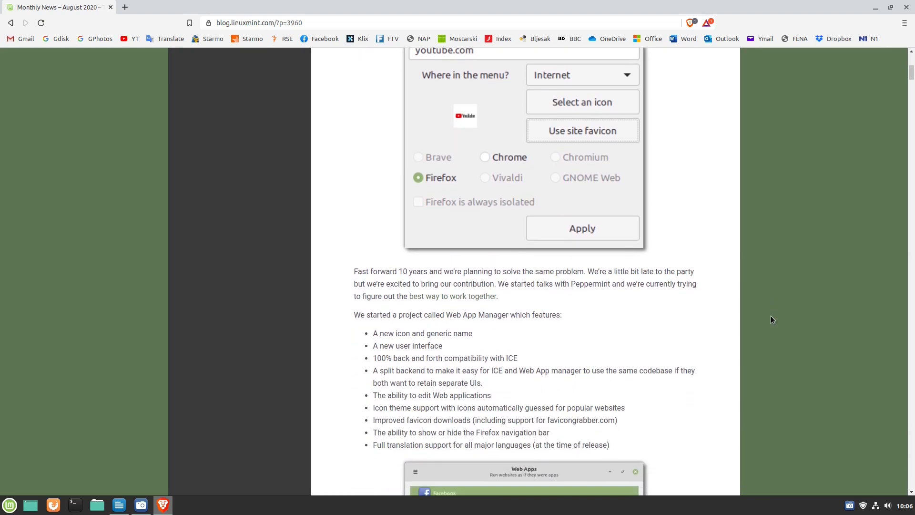
scroll("down", 3)
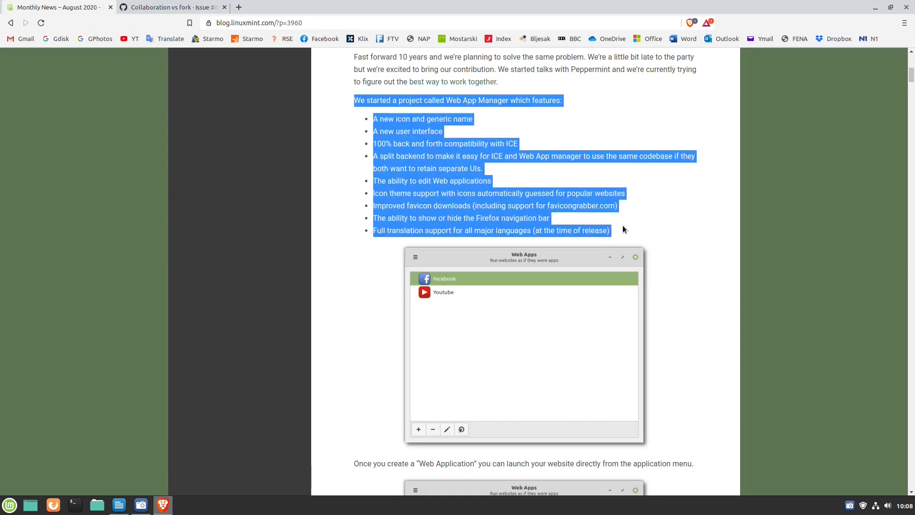
mouse_move(773, 288)
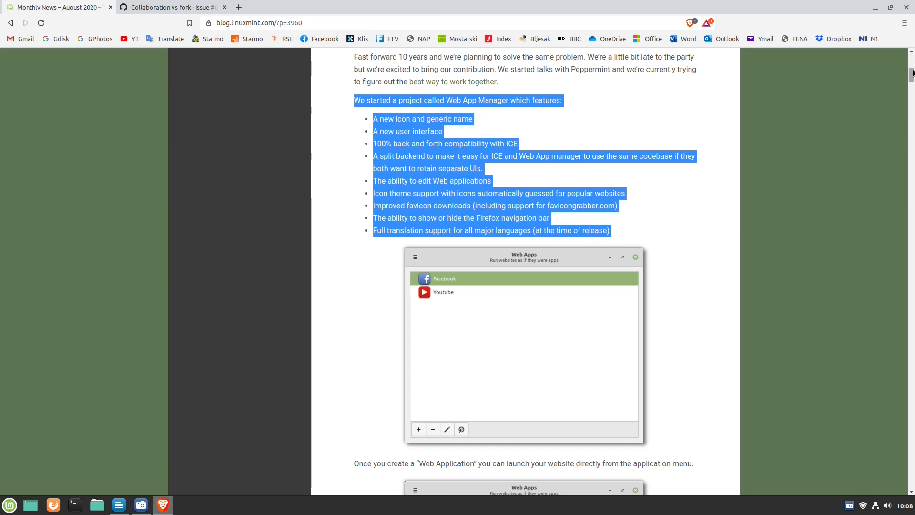
- Download the WebApp Manager BETA .deb via the 'here' link and save it to Downloads
scroll("down", 3)
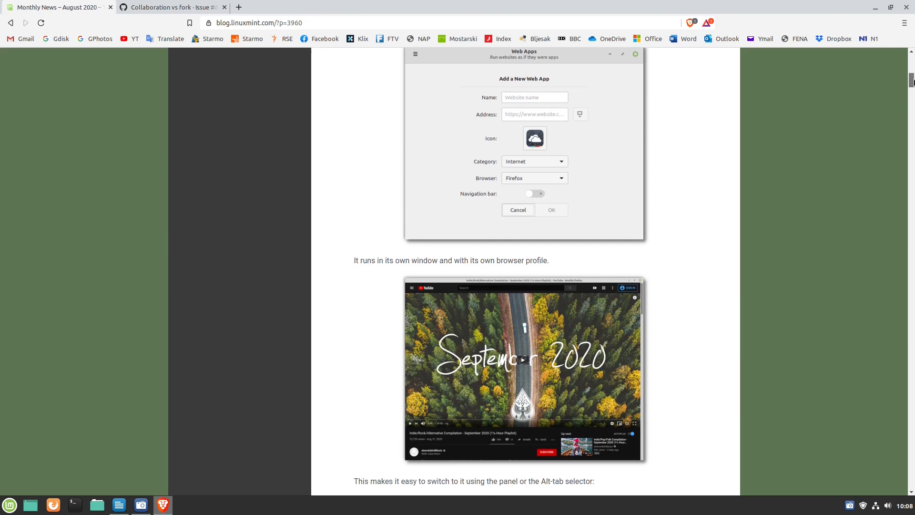
scroll("down", 3)
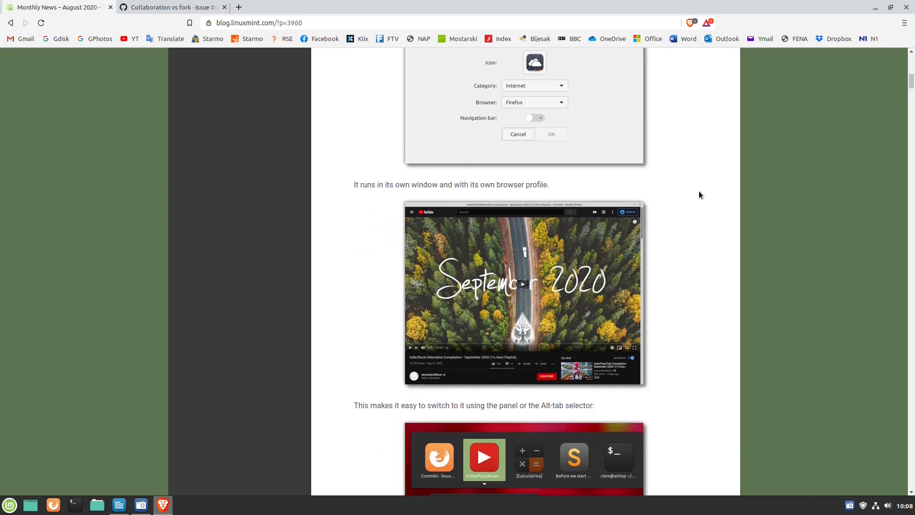
scroll("down", 3)
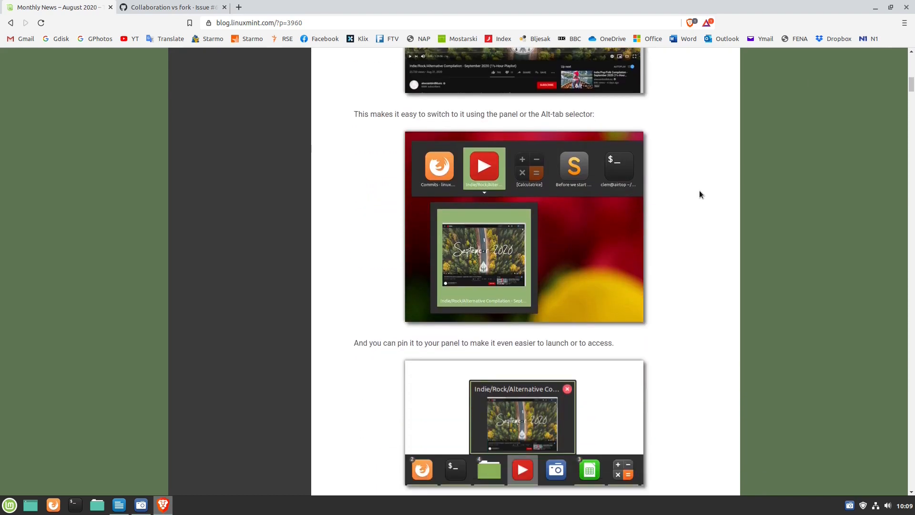
scroll("down", 3)
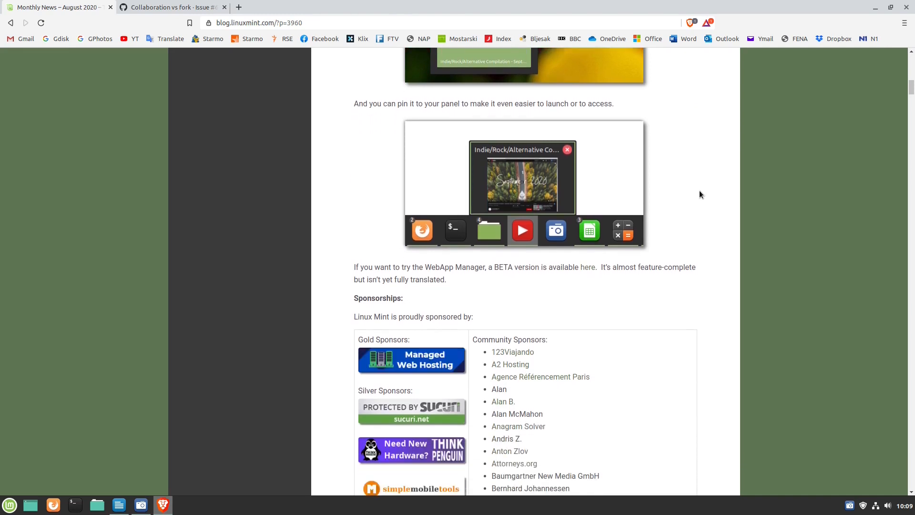
scroll("down", 3)
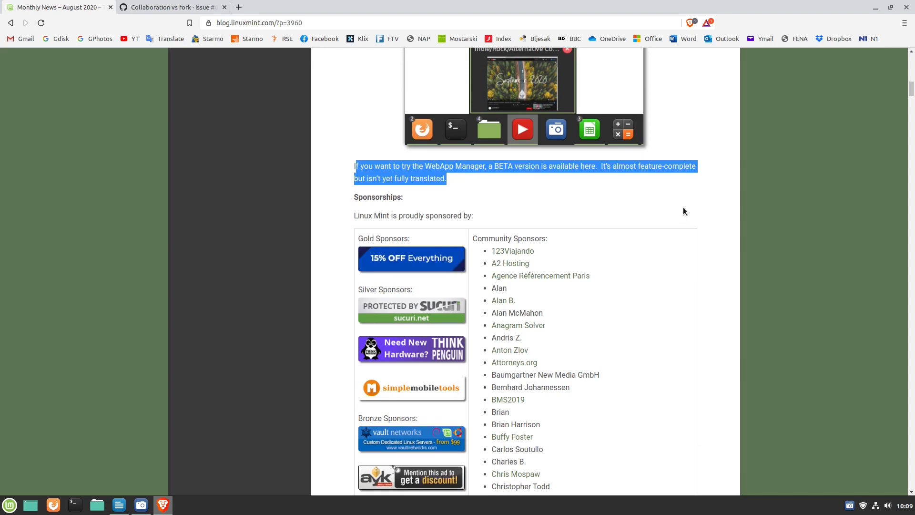
scroll("up", 3)
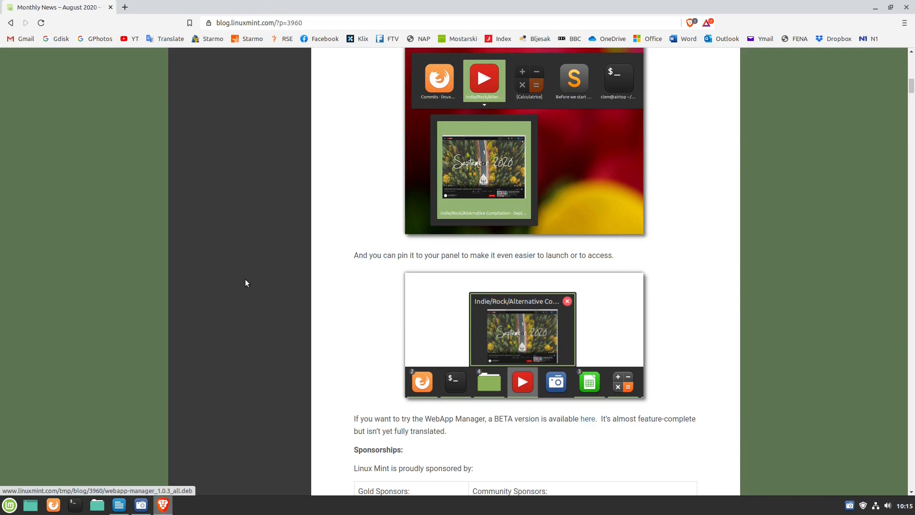
left_click(587, 419)
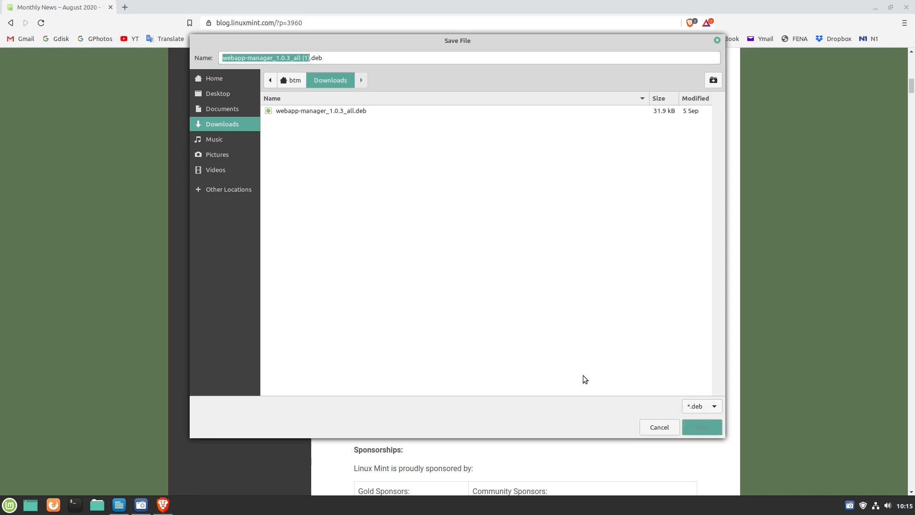
left_click(701, 427)
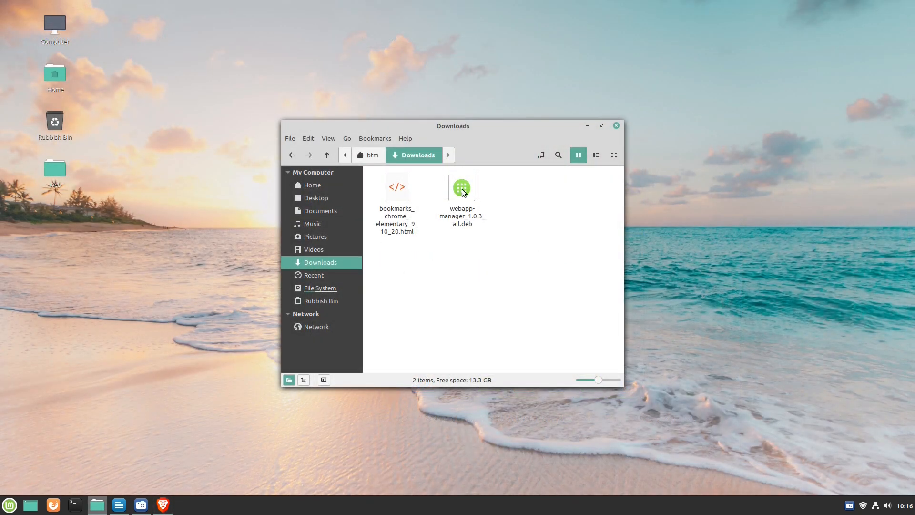
right_click(461, 186)
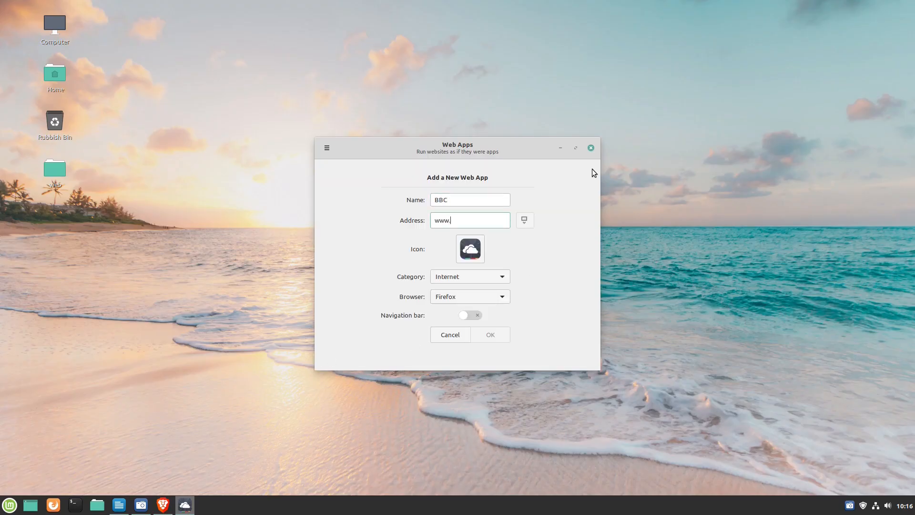
type("bbc.co.uk")
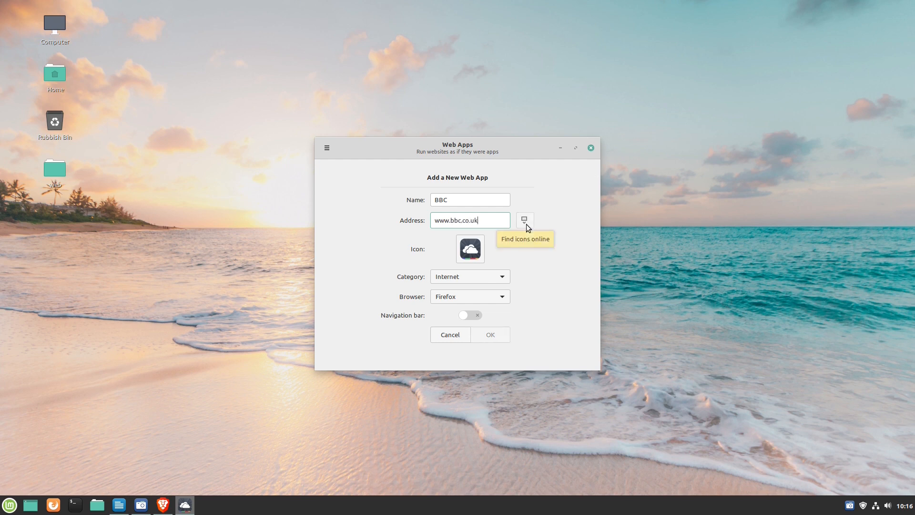
left_click(469, 296)
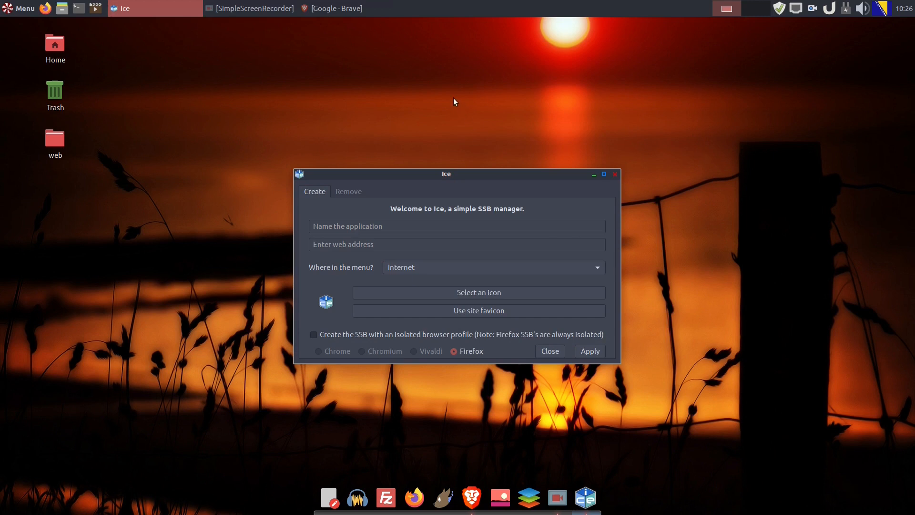
left_click(333, 8)
type("BBC")
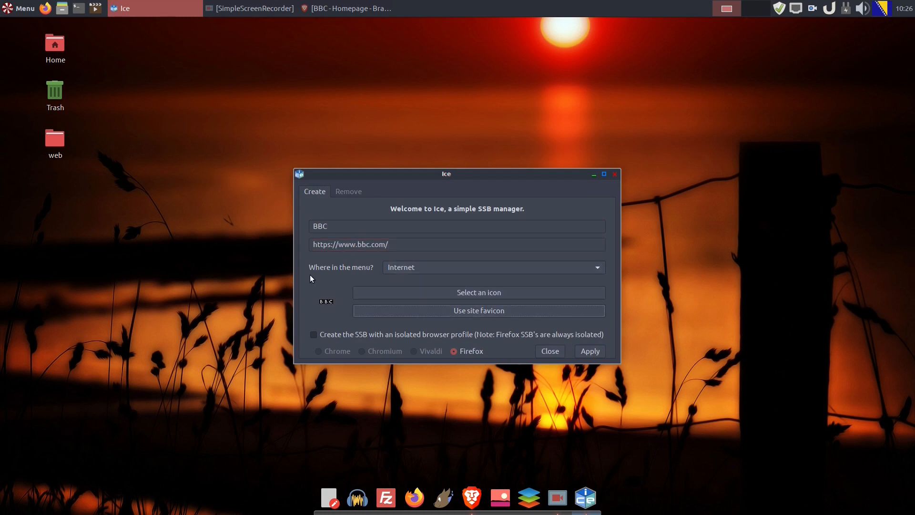
left_click(549, 350)
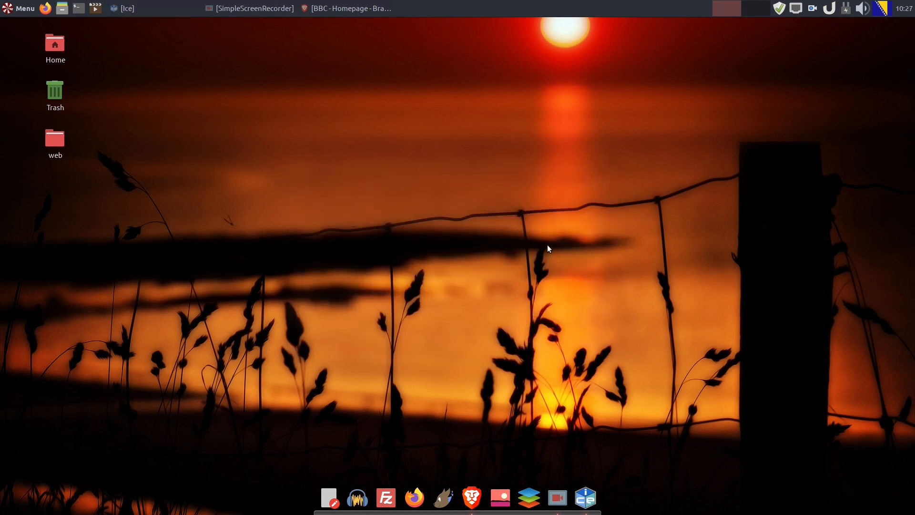
left_click(399, 497)
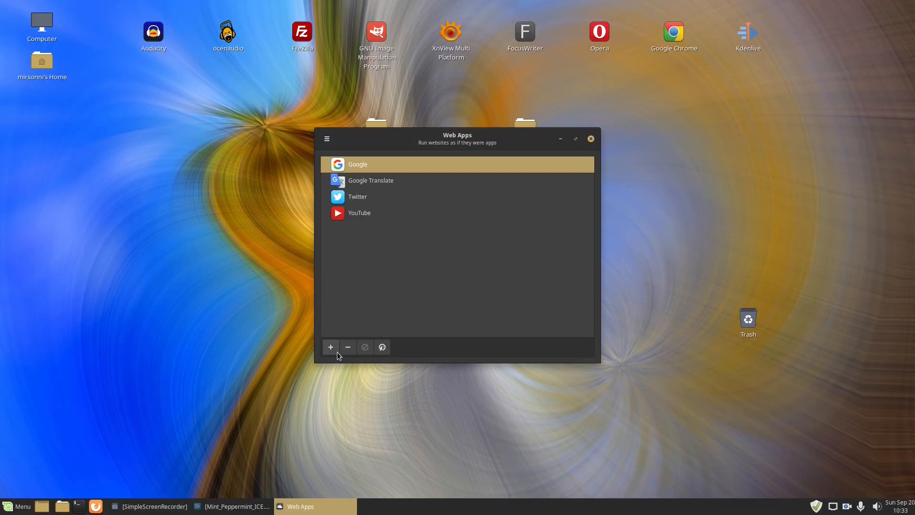
left_click(331, 347)
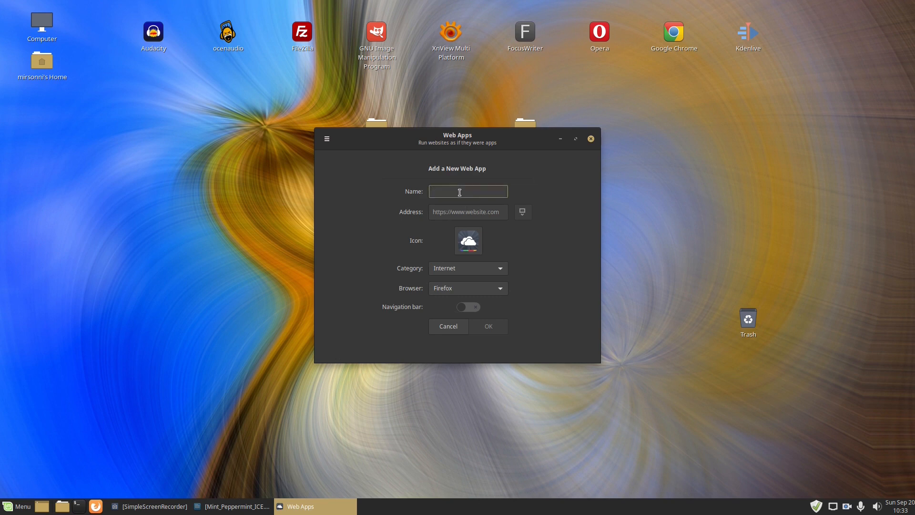
type("Facebook")
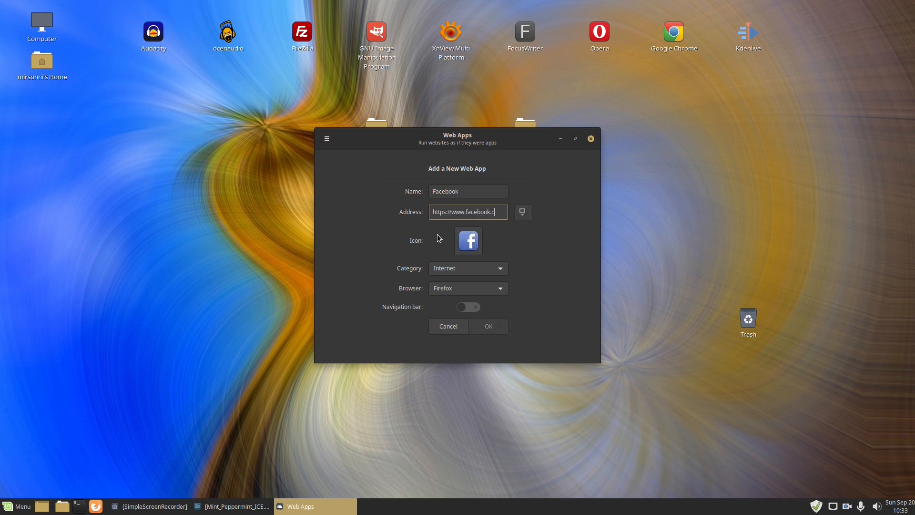
mouse_move(521, 211)
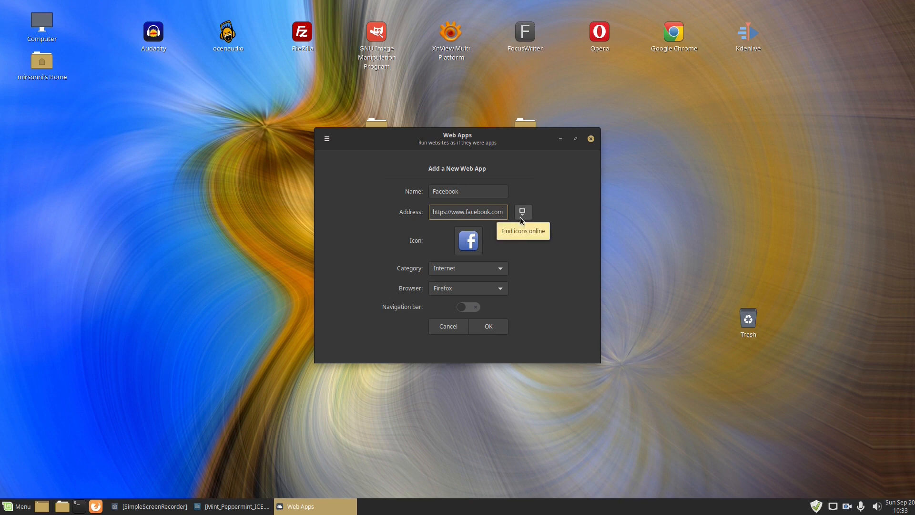
left_click(466, 288)
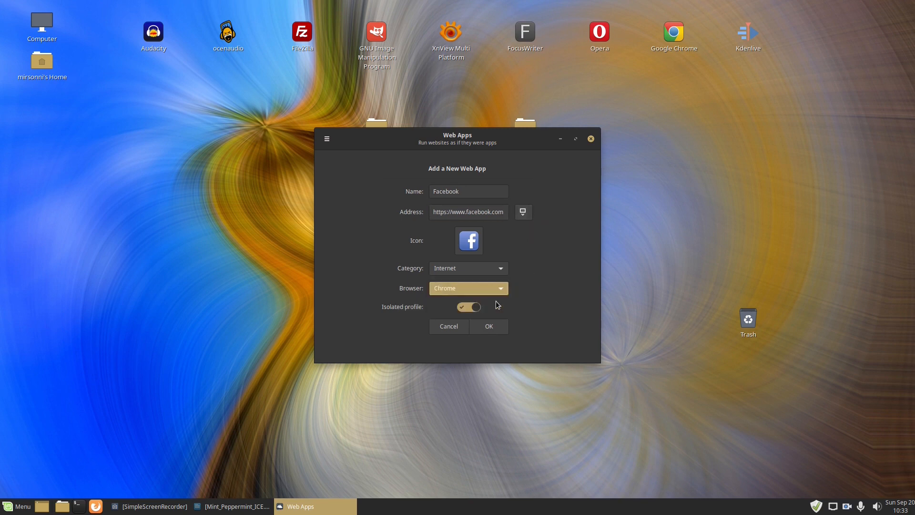
left_click(488, 326)
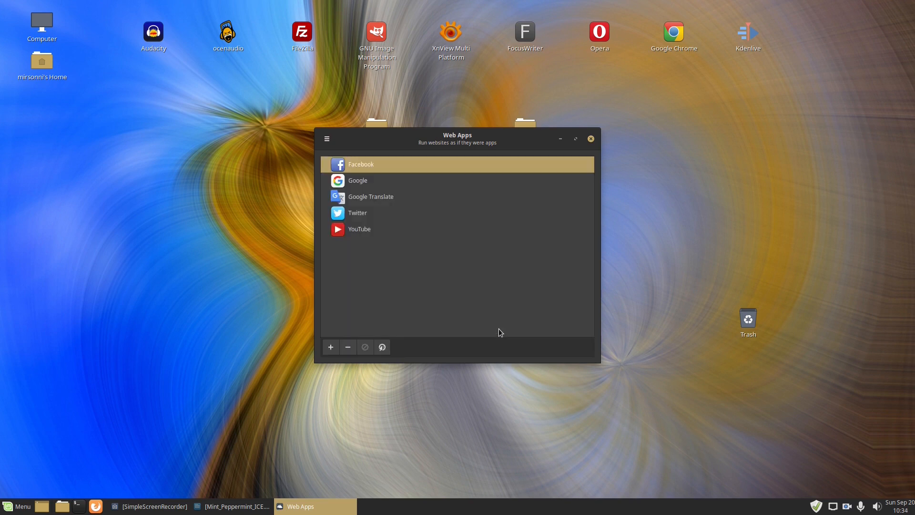
mouse_move(363, 169)
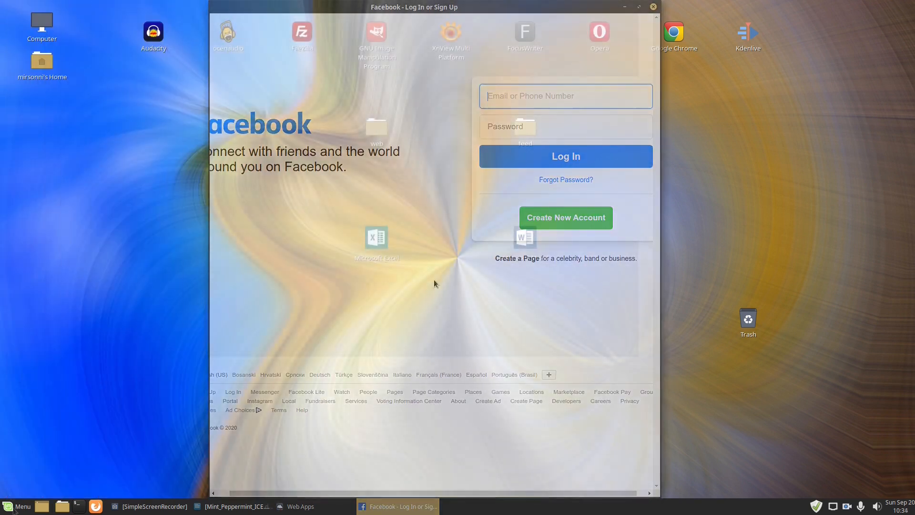
- Launch Google (Web App) from Menu > Internet and accept Chrome's first-run dialog
left_click(17, 506)
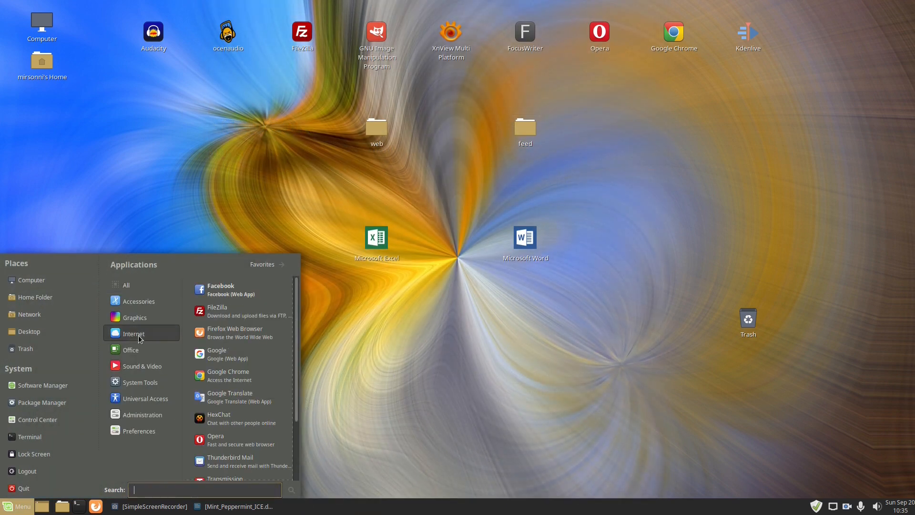
scroll("down", 3)
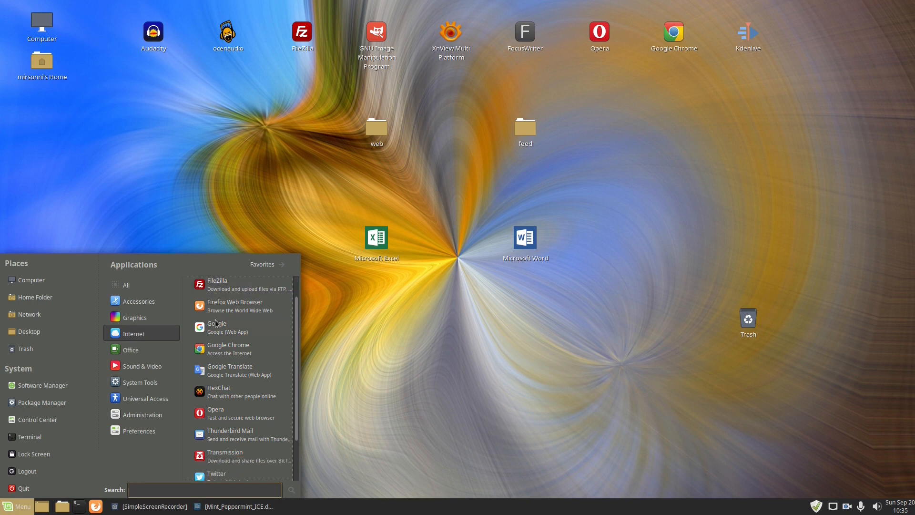
left_click(228, 348)
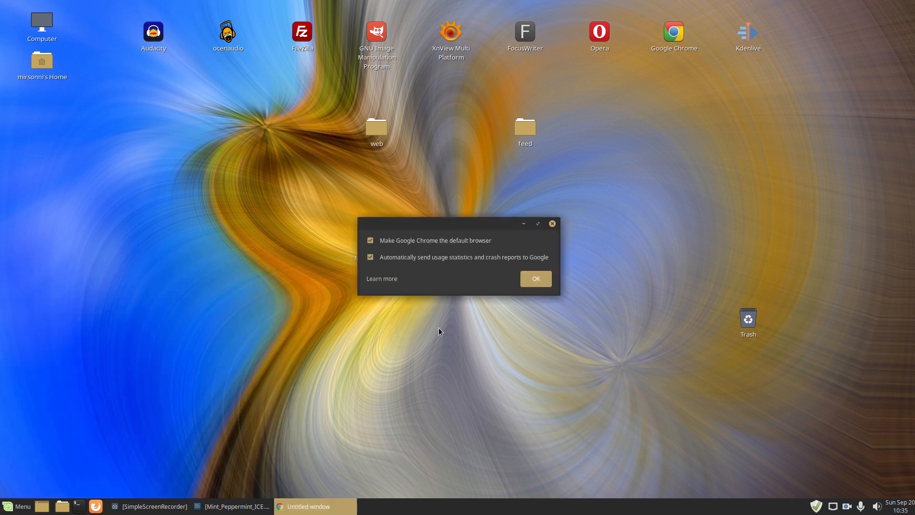
left_click(534, 278)
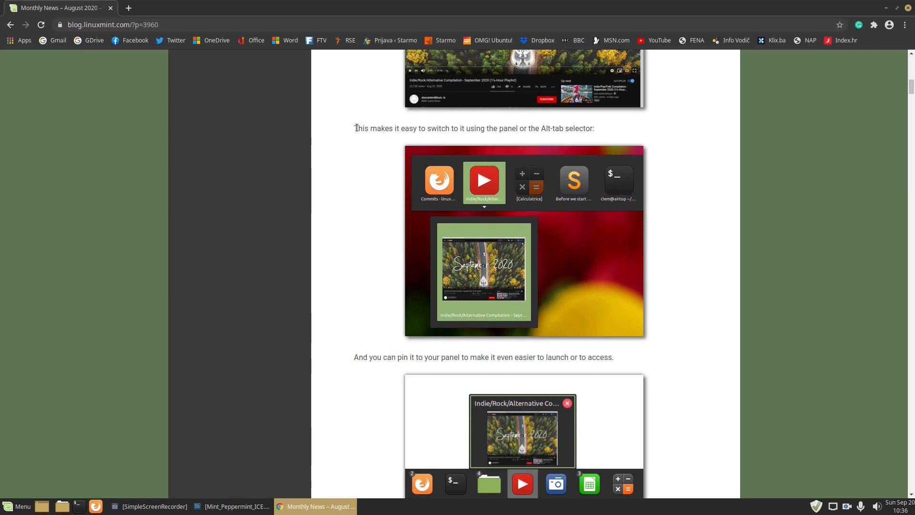
- Highlight the panel-switching sentence and read down to the WebApp Manager BETA paragraph
triple_click(473, 127)
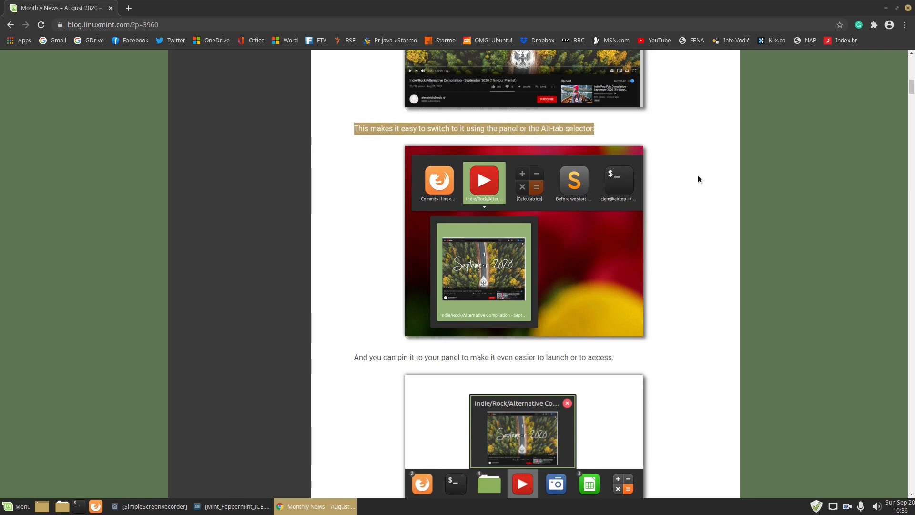
mouse_move(755, 291)
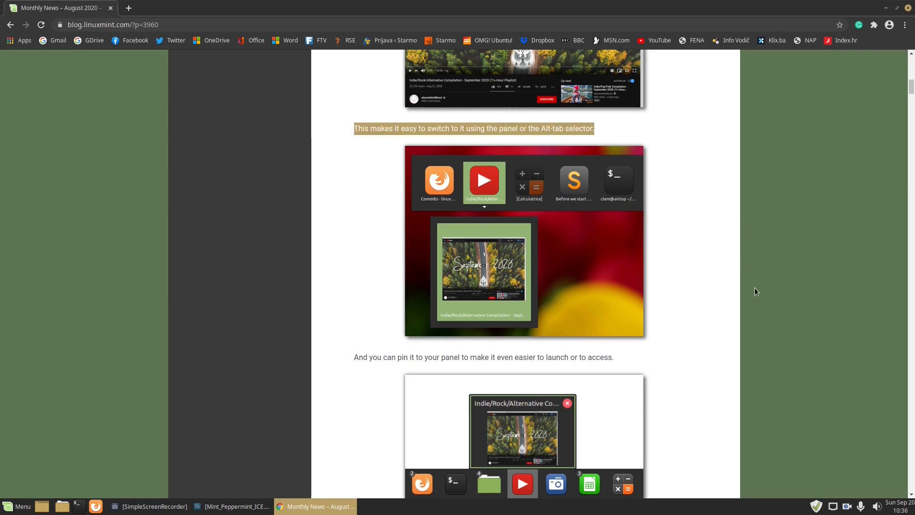
scroll("down", 3)
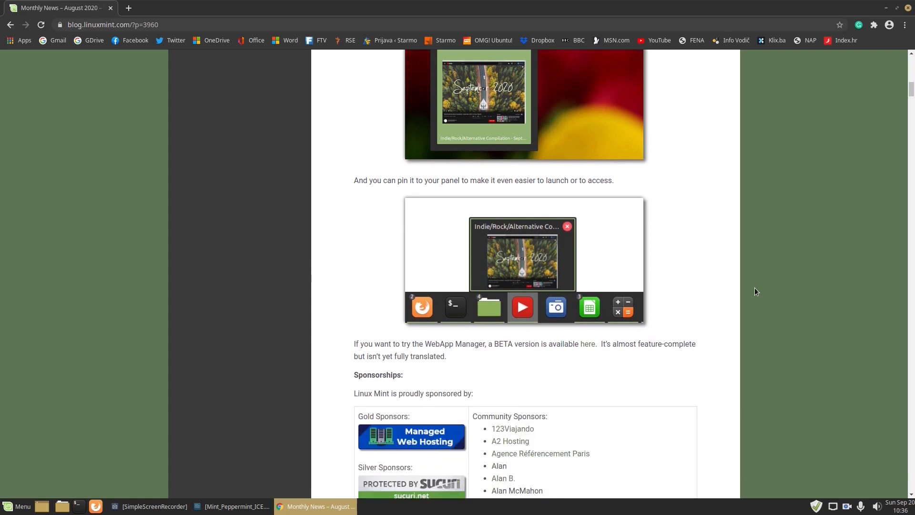
scroll("down", 3)
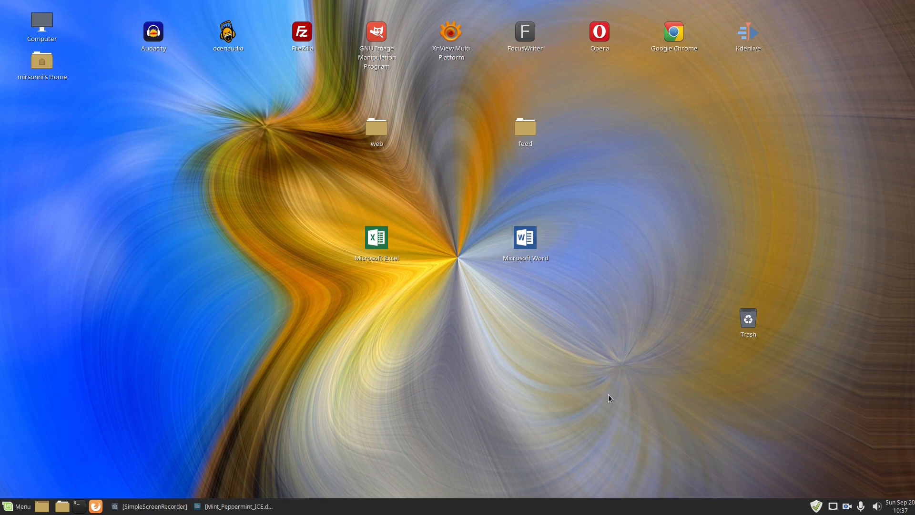
mouse_move(9, 506)
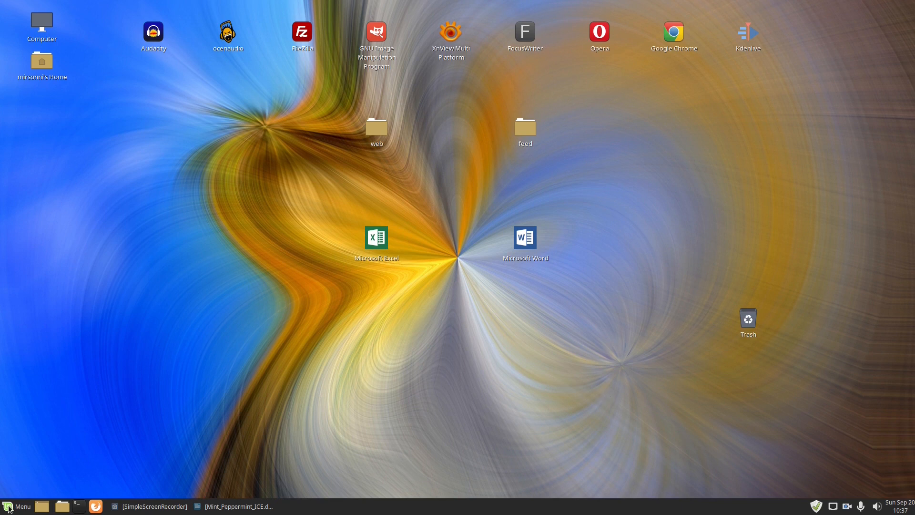
- Launch Web Apps from the Internet category of All applications in the menu
left_click(16, 506)
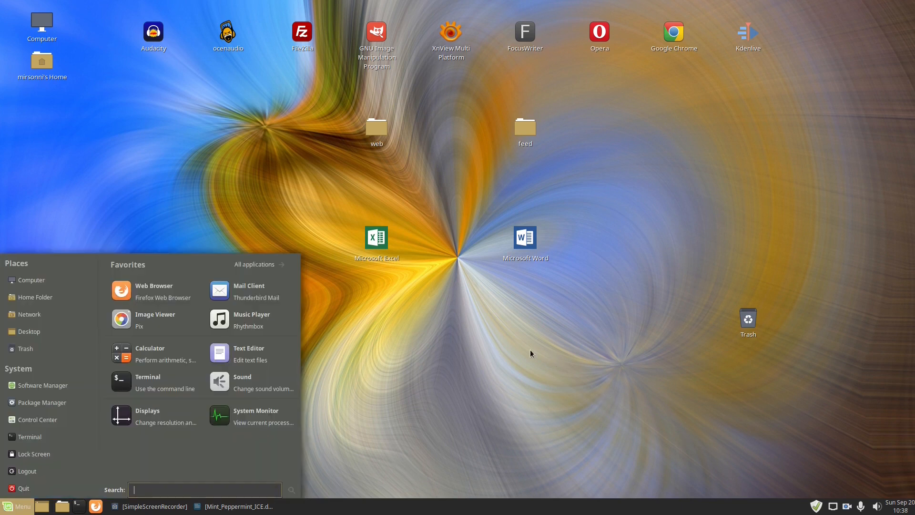
left_click(254, 264)
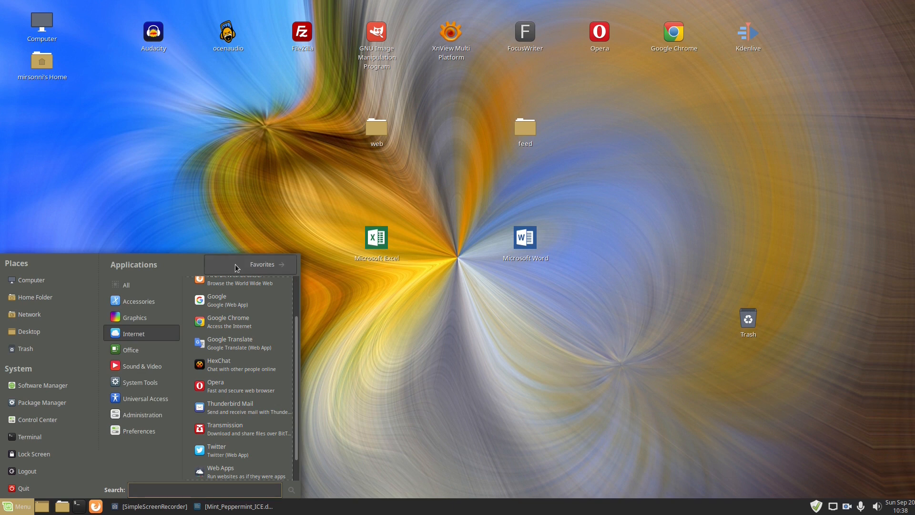
scroll("up", 3)
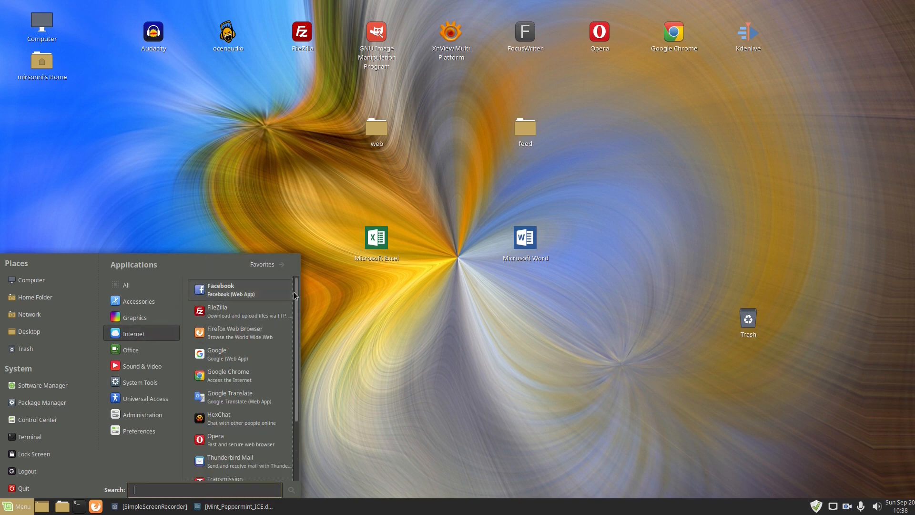
scroll("down", 3)
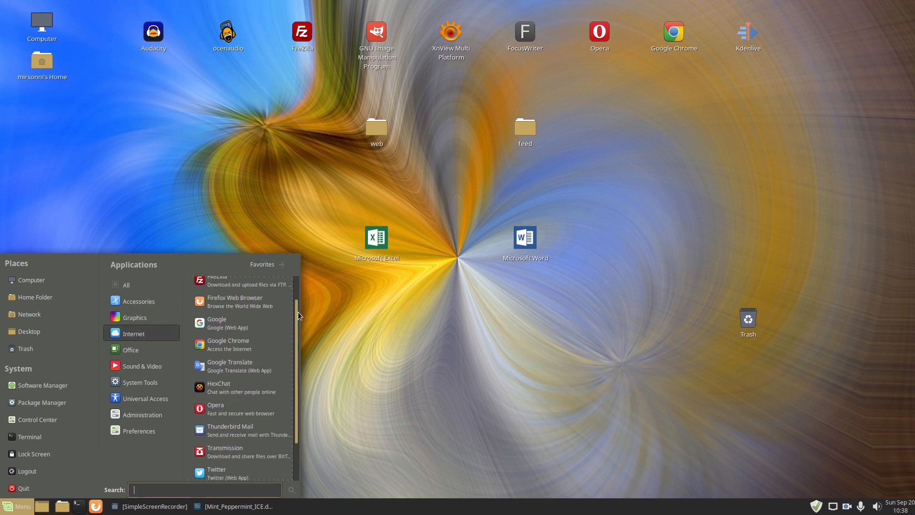
scroll("down", 3)
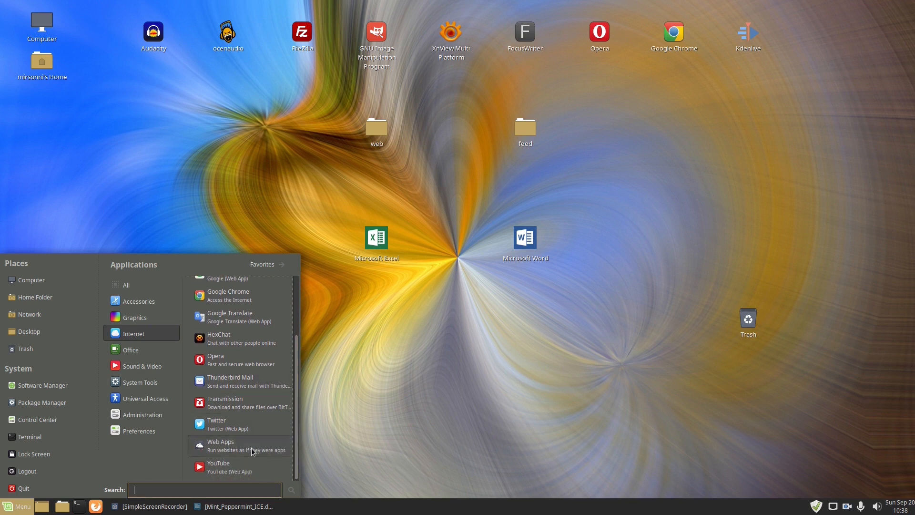
left_click(220, 445)
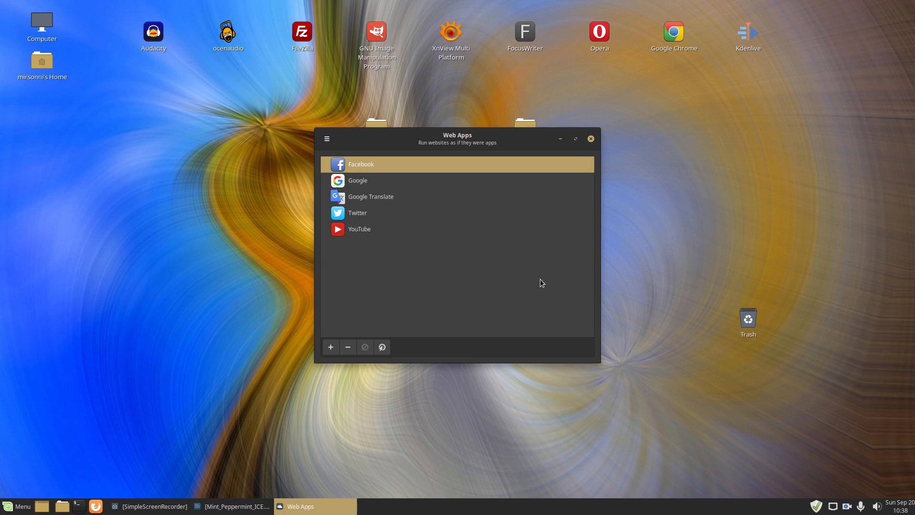